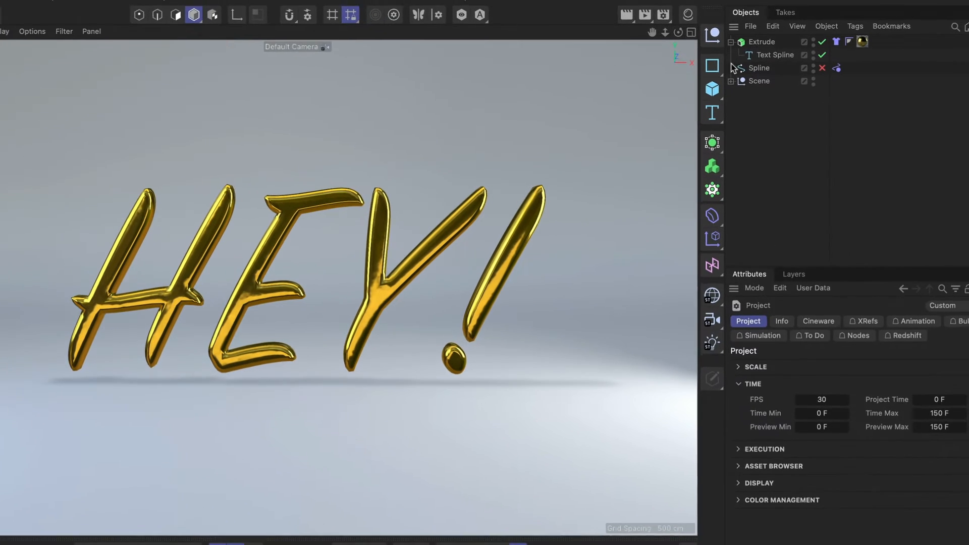
Preview the text collapse, then add a vertex map tag to the Extrude object.
left_click(822, 37)
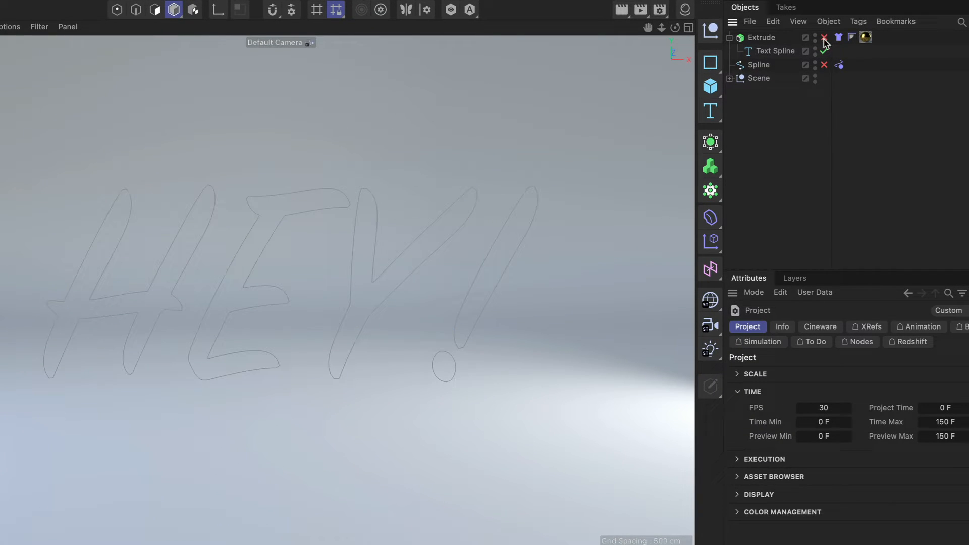
left_click(824, 37)
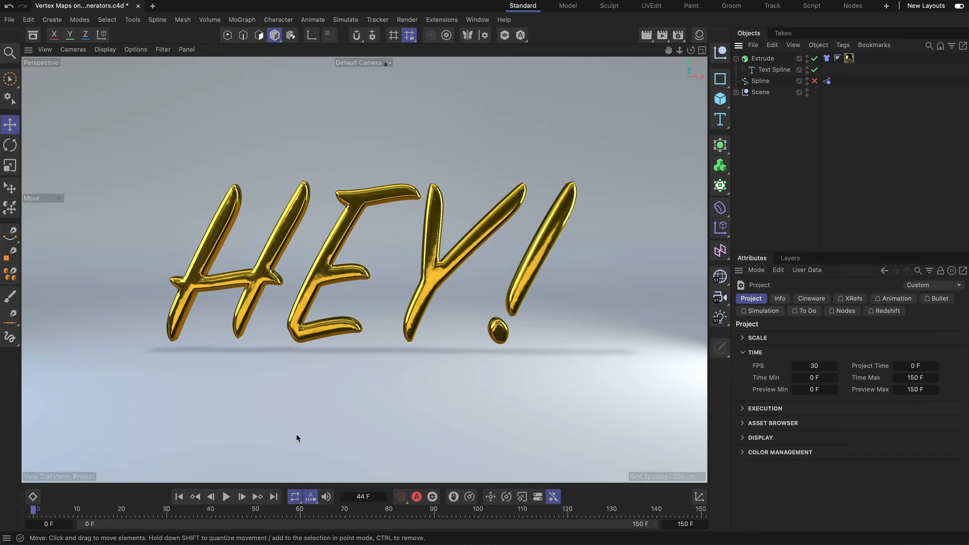
left_click(226, 496)
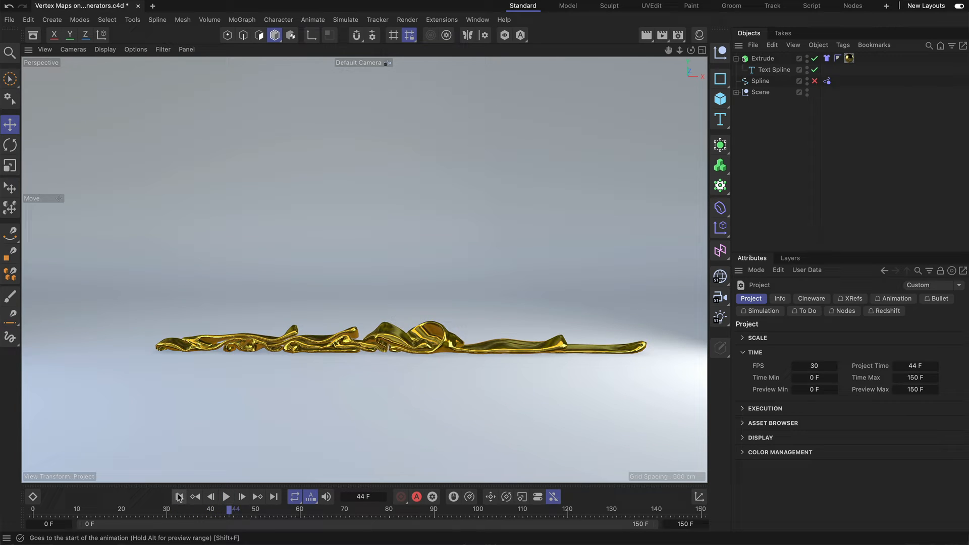
left_click(180, 496)
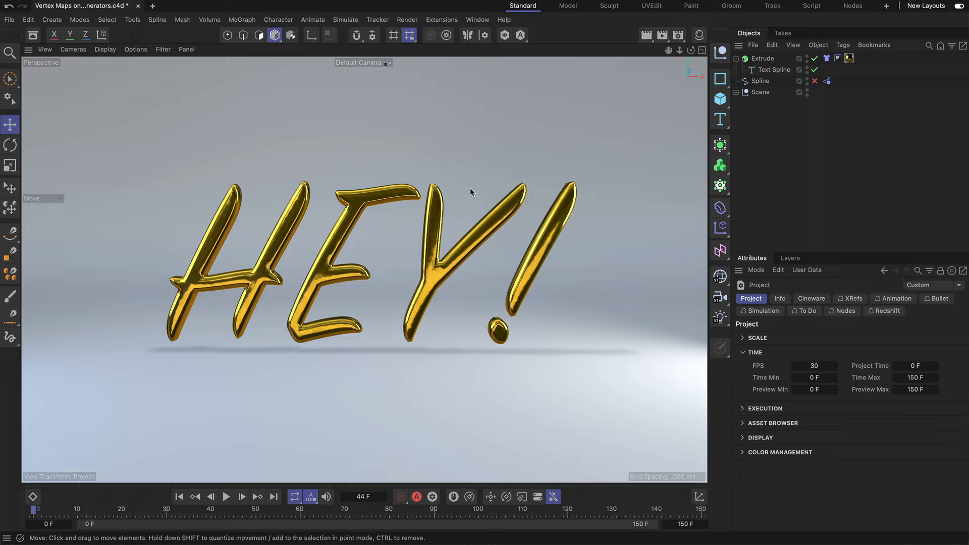
mouse_move(370, 300)
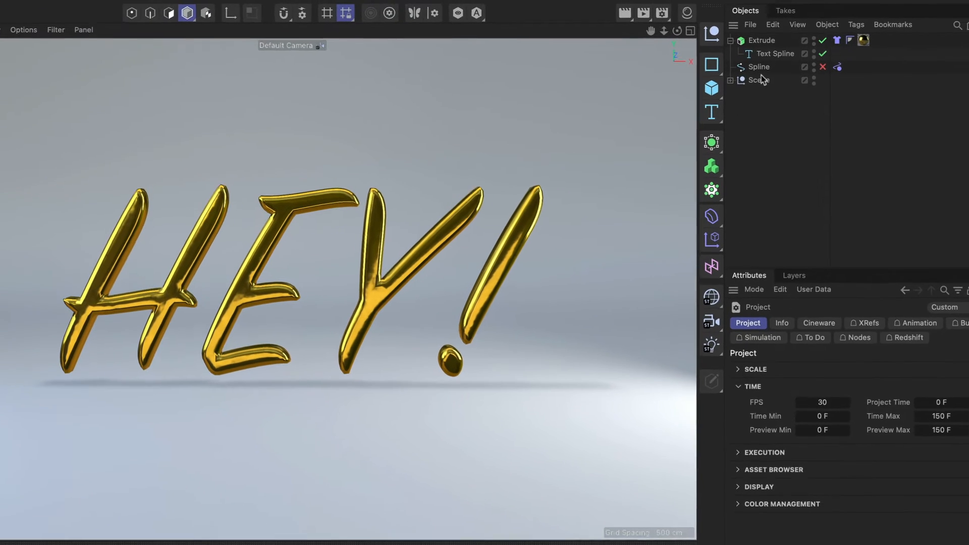
right_click(761, 40)
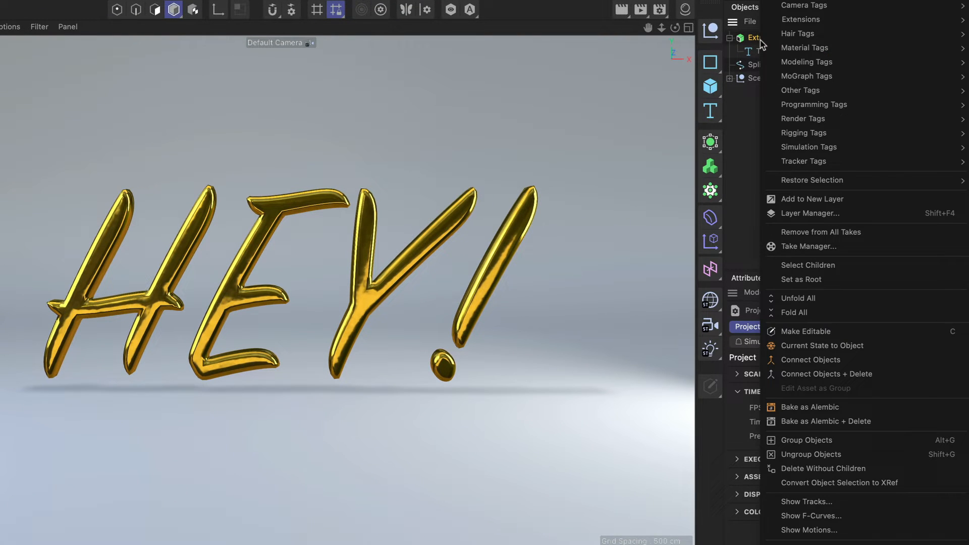
mouse_move(800, 90)
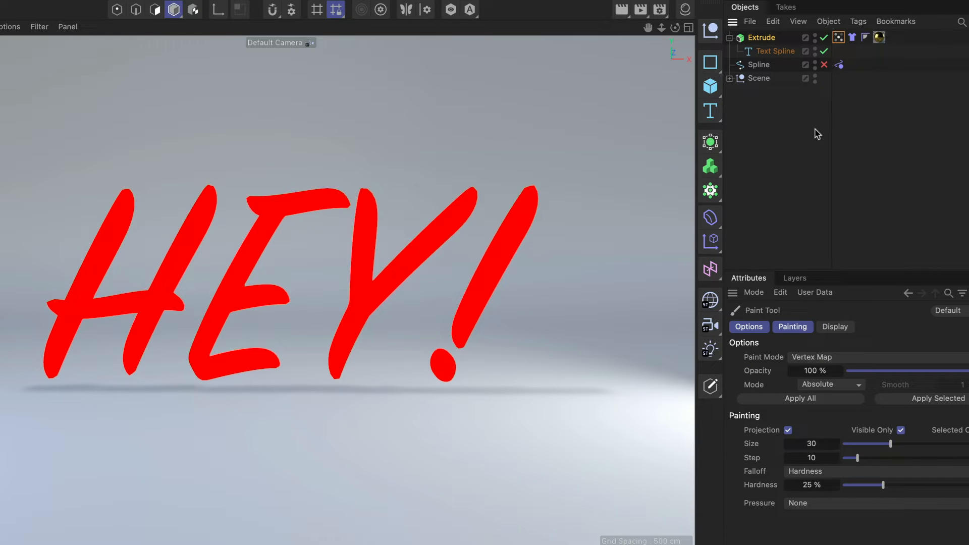
left_click(838, 36)
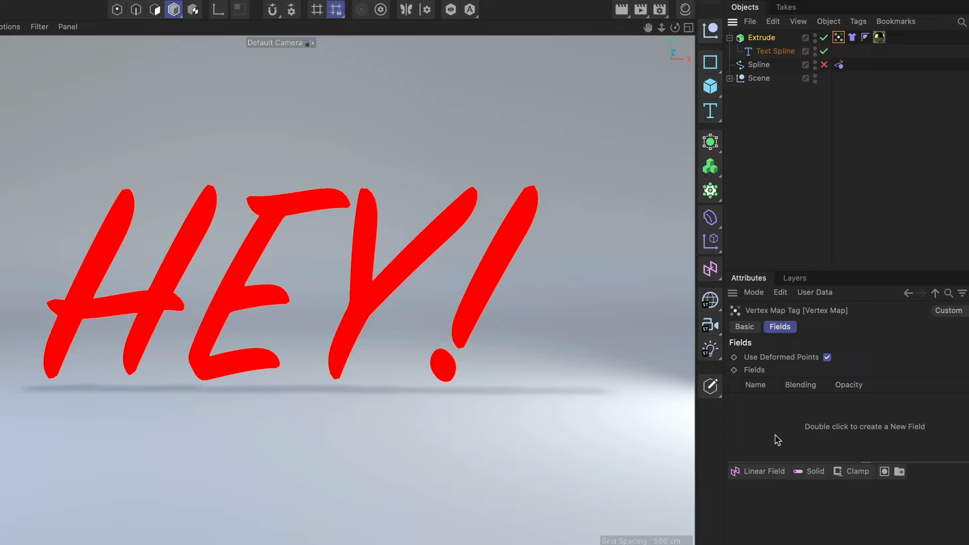
mouse_move(777, 435)
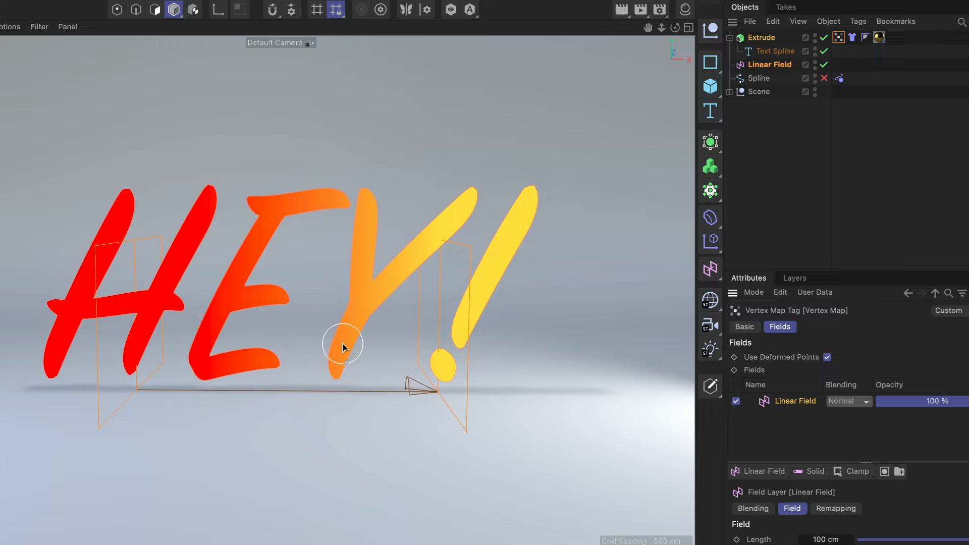
mouse_move(744, 60)
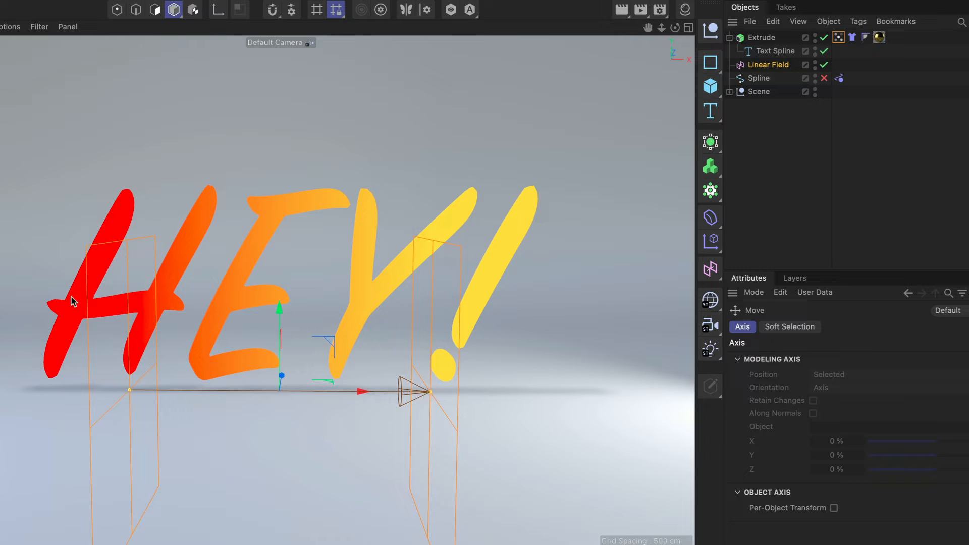
mouse_move(485, 299)
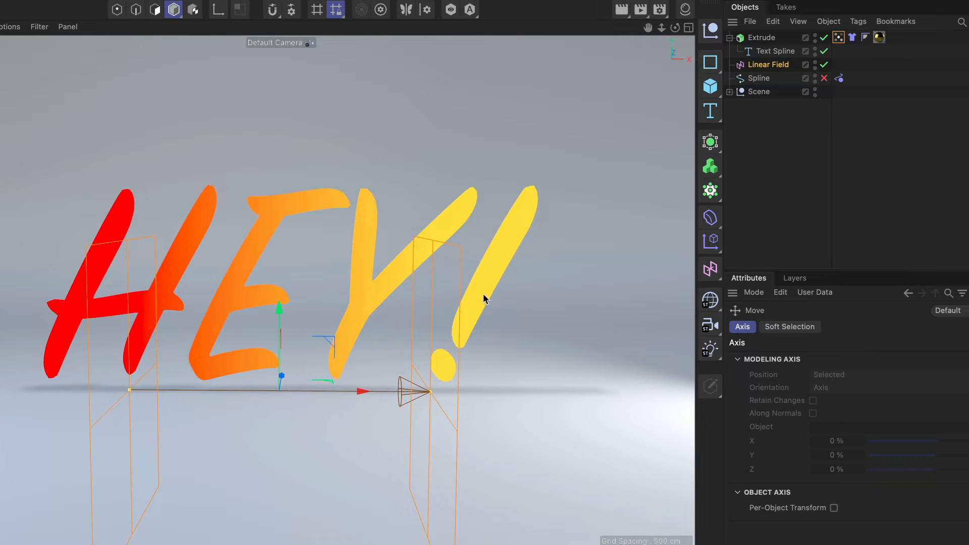
mouse_move(238, 346)
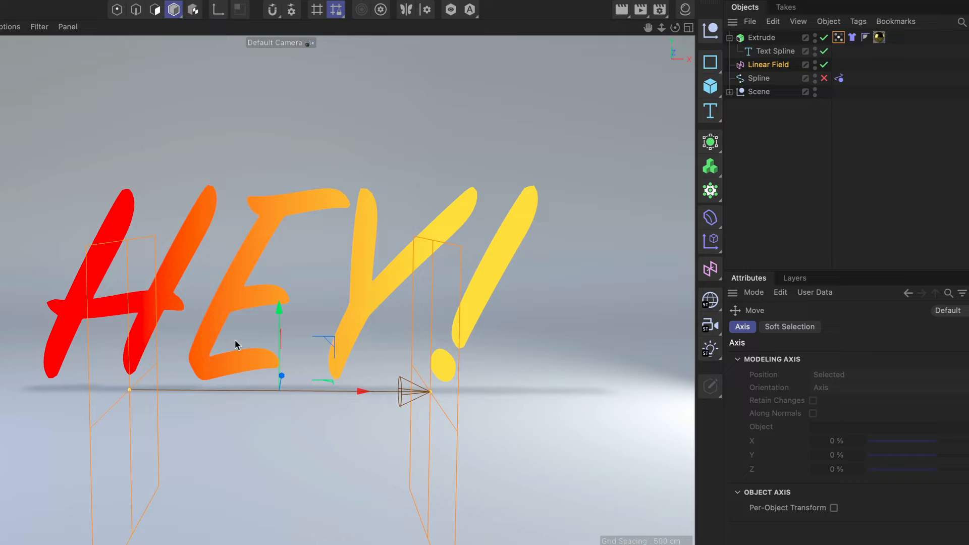
mouse_move(321, 269)
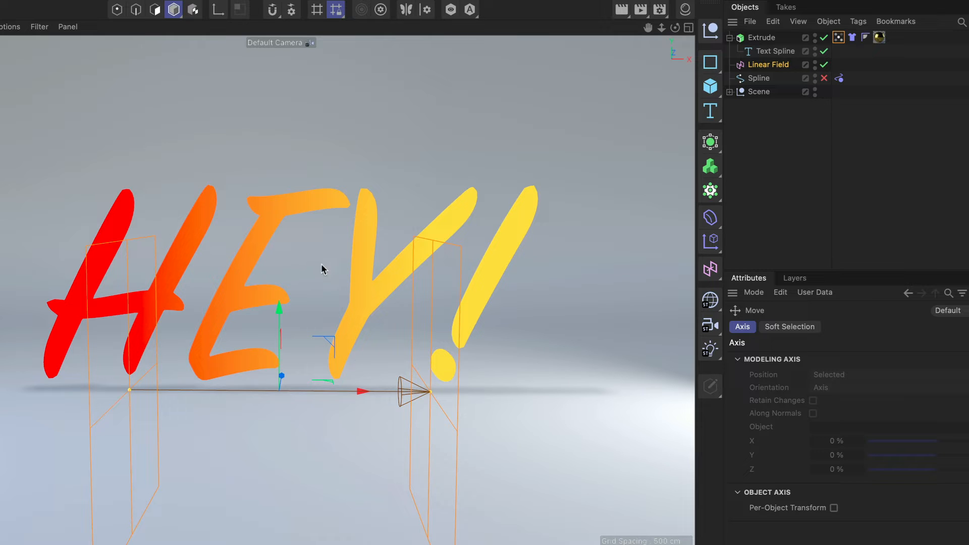
mouse_move(329, 278)
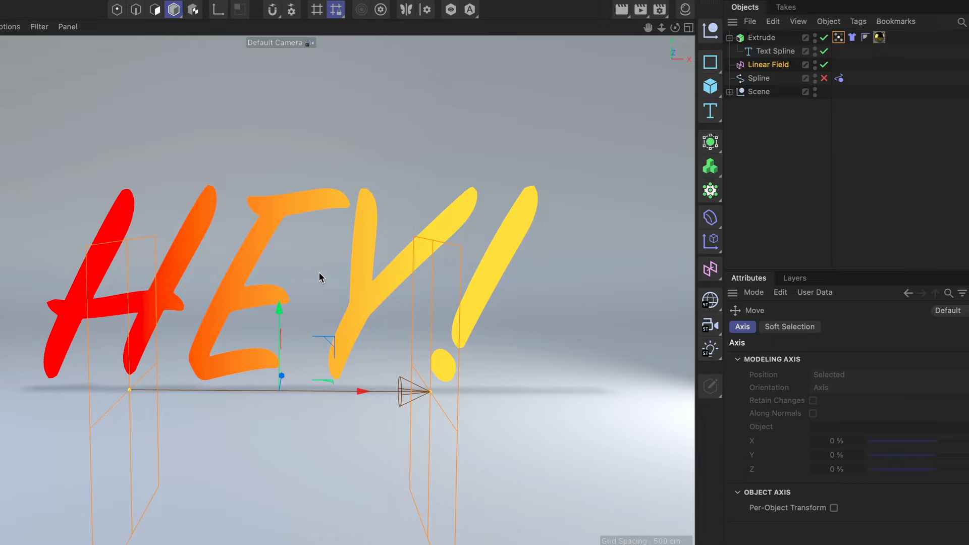
mouse_move(835, 140)
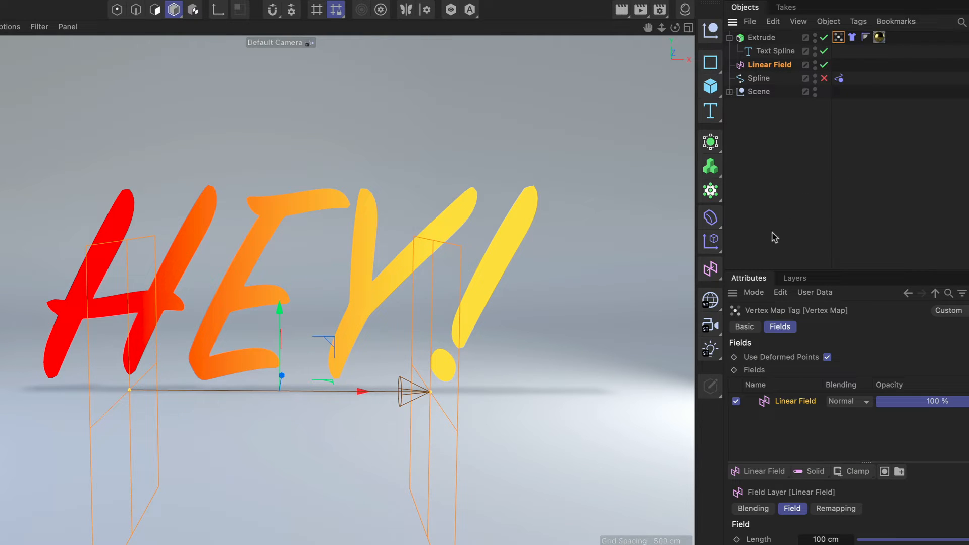
Rename the Extrude's vertex map tag to '1' and show the Cloth tag settings.
left_click(744, 327)
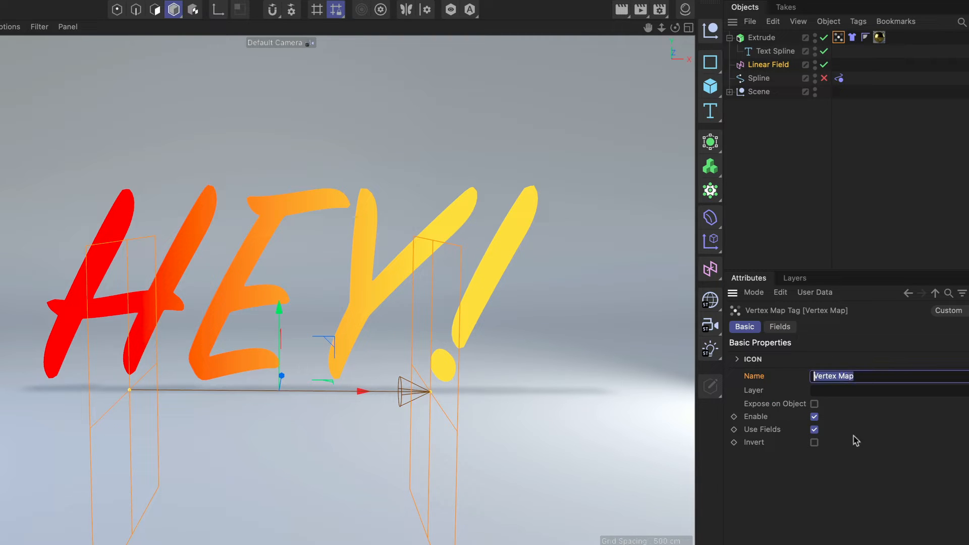
type("1")
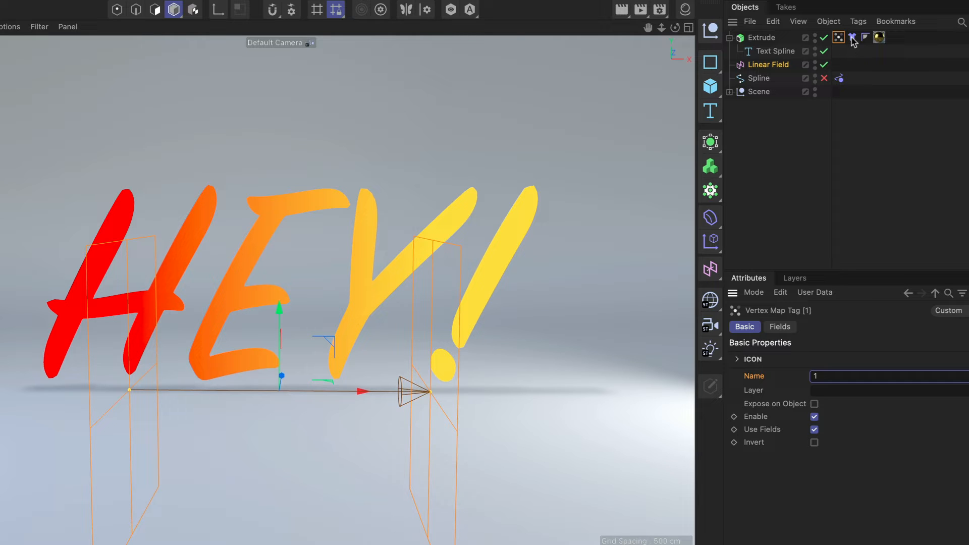
left_click(851, 37)
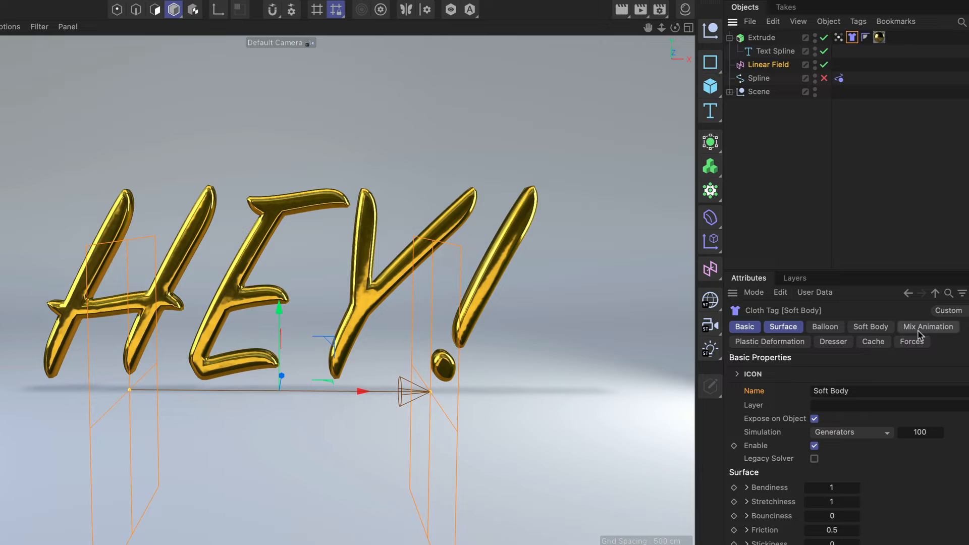
Enable With Force in the cloth's Mix Animation using map '1', then preview the collapse.
left_click(927, 326)
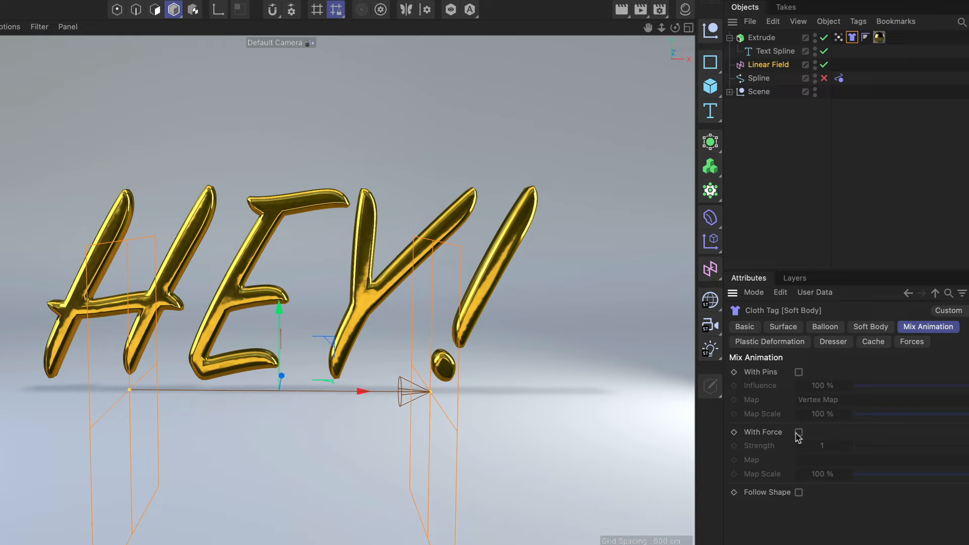
left_click(797, 432)
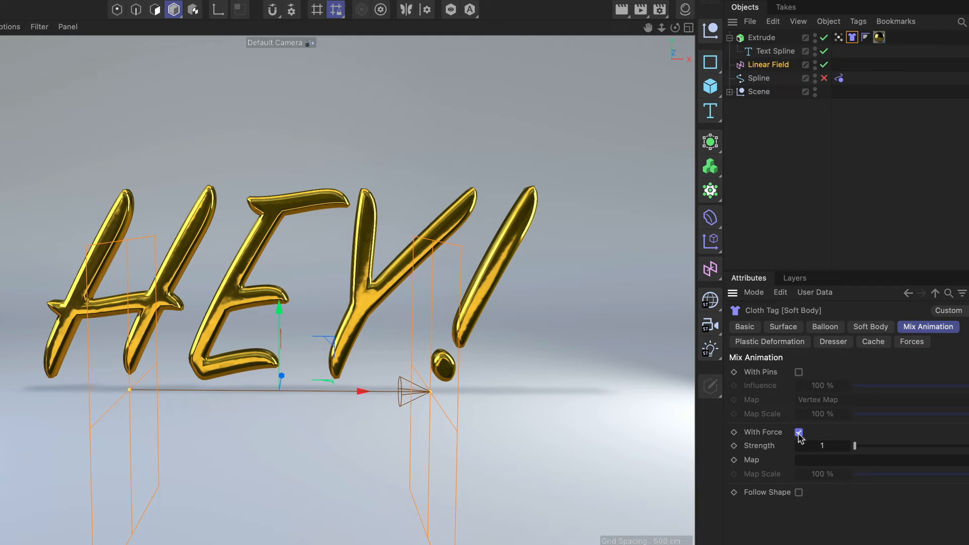
left_click(821, 446)
type("5")
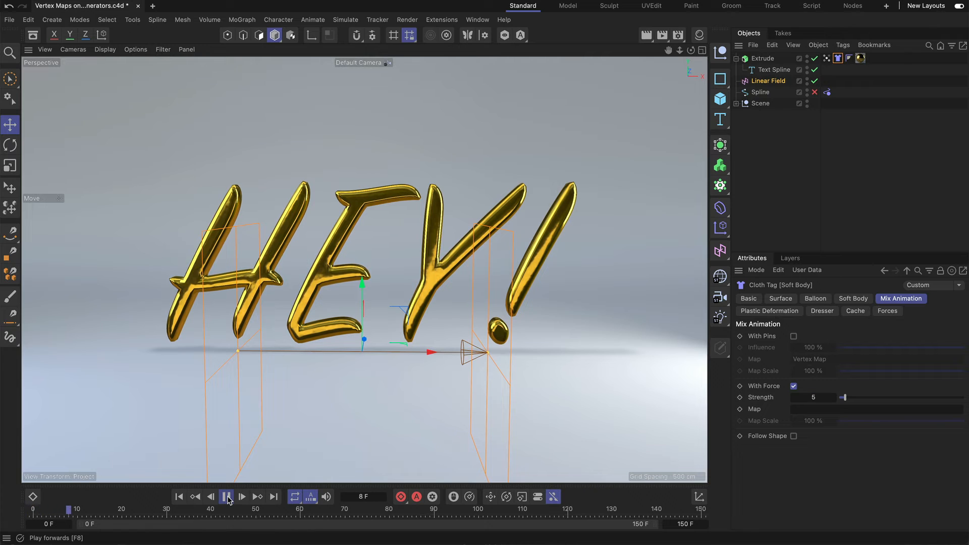
left_click(242, 496)
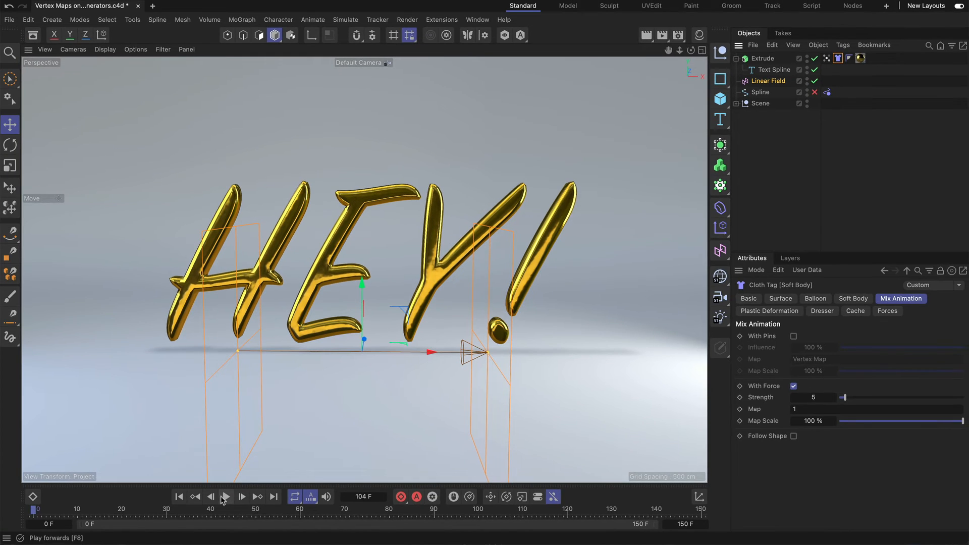
left_click(226, 496)
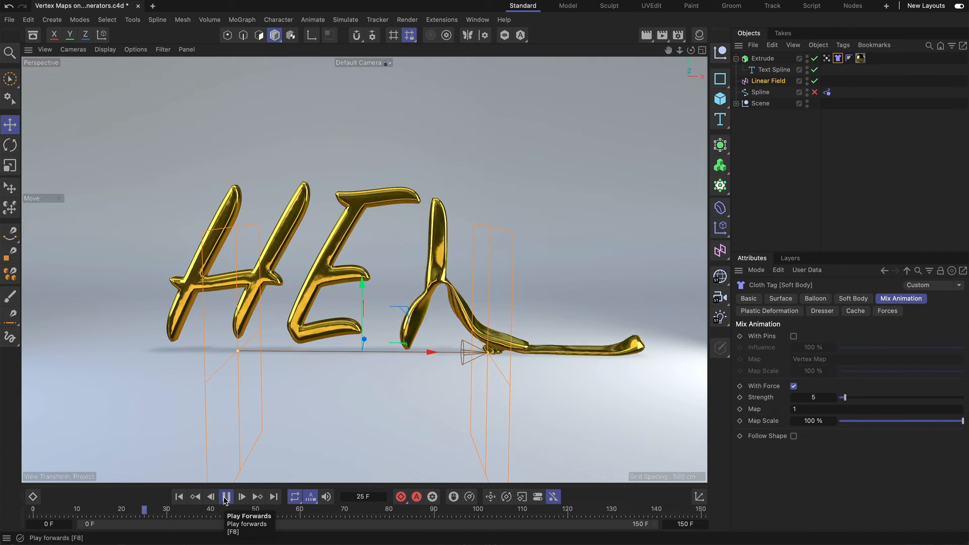
left_click(226, 495)
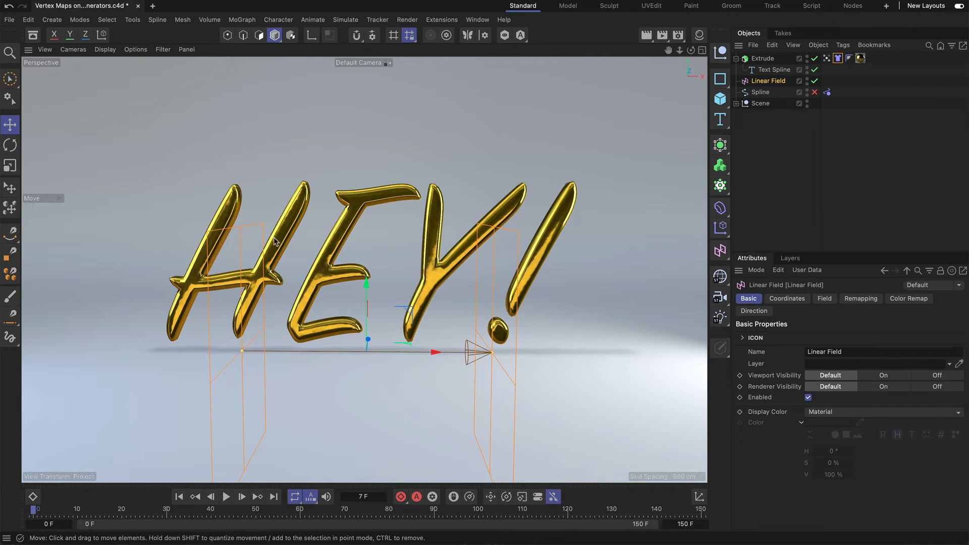
Change the Text Spline's text from HEY! to 'Yeah!' and replay the simulation.
left_click(773, 69)
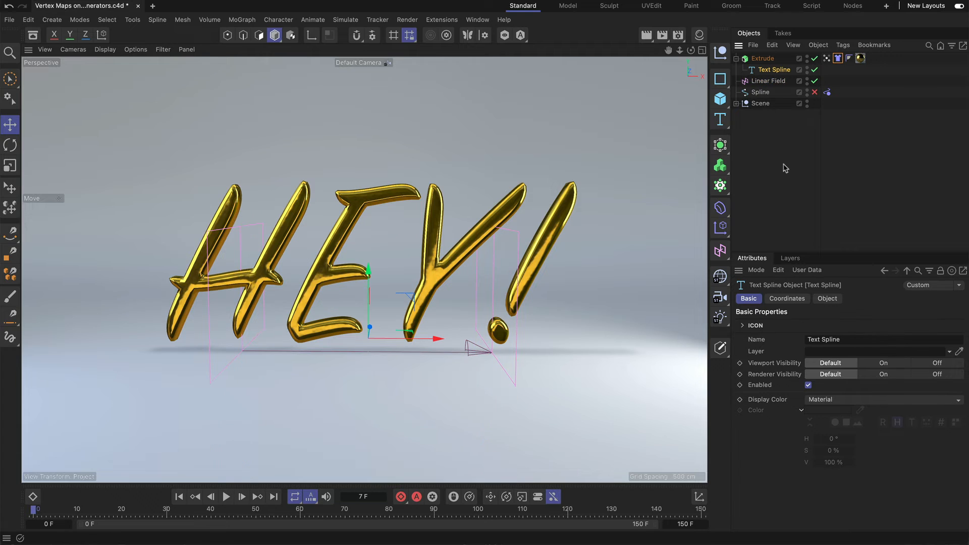
mouse_move(776, 178)
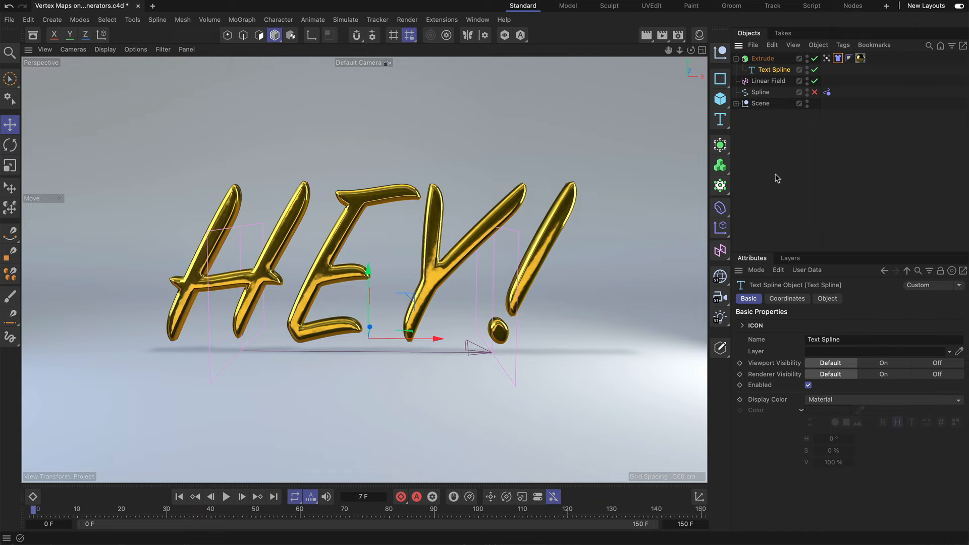
left_click(826, 298)
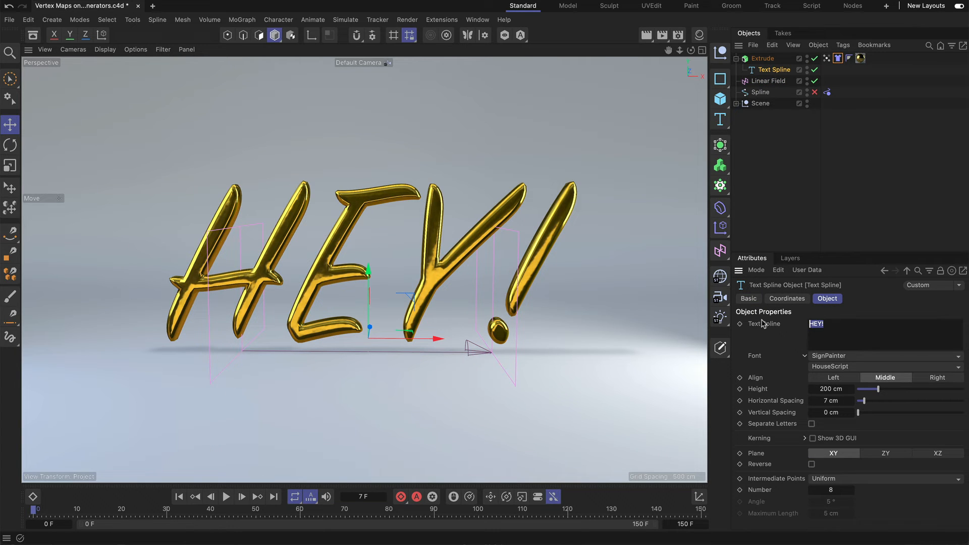
type("Yeah")
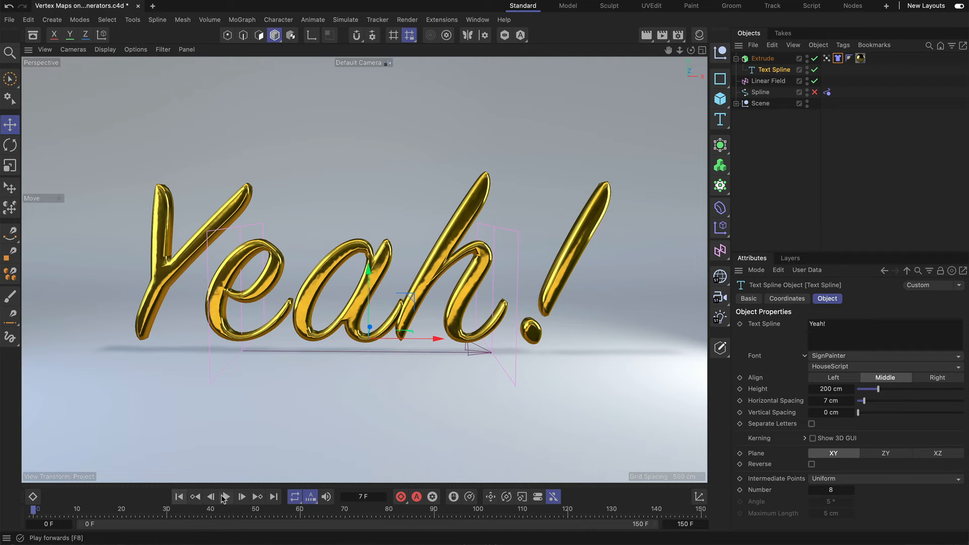
left_click(242, 496)
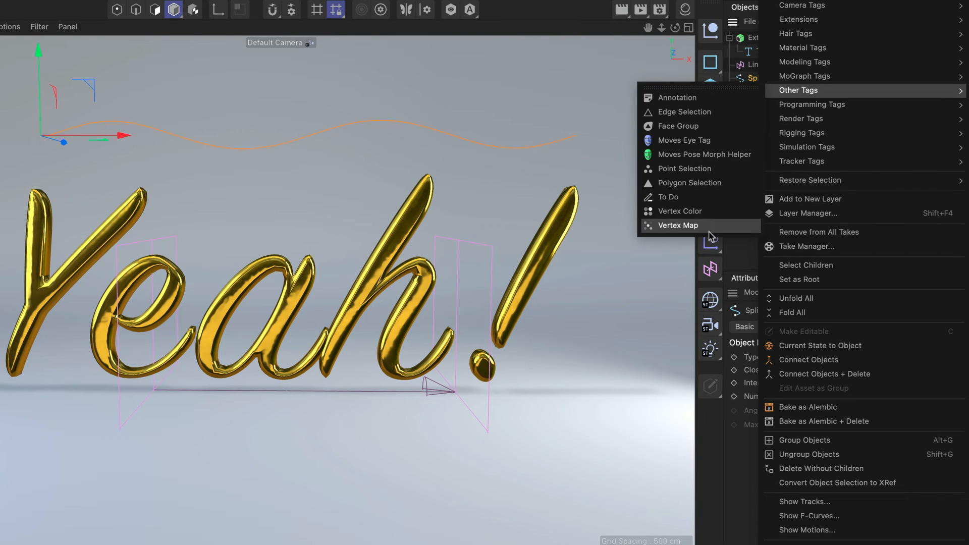
Add a vertex map tag to the Spline and enable Use Fields with the Linear Field.
left_click(678, 225)
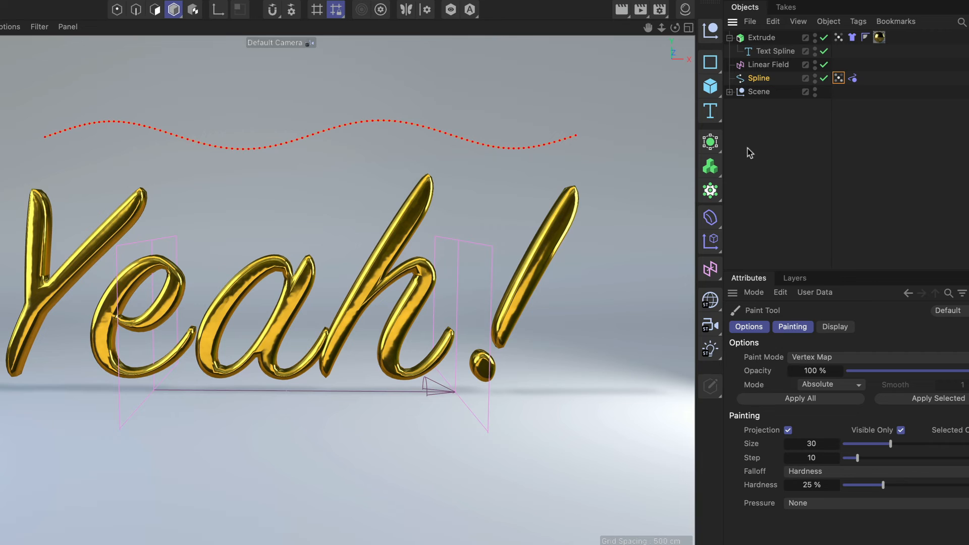
mouse_move(193, 146)
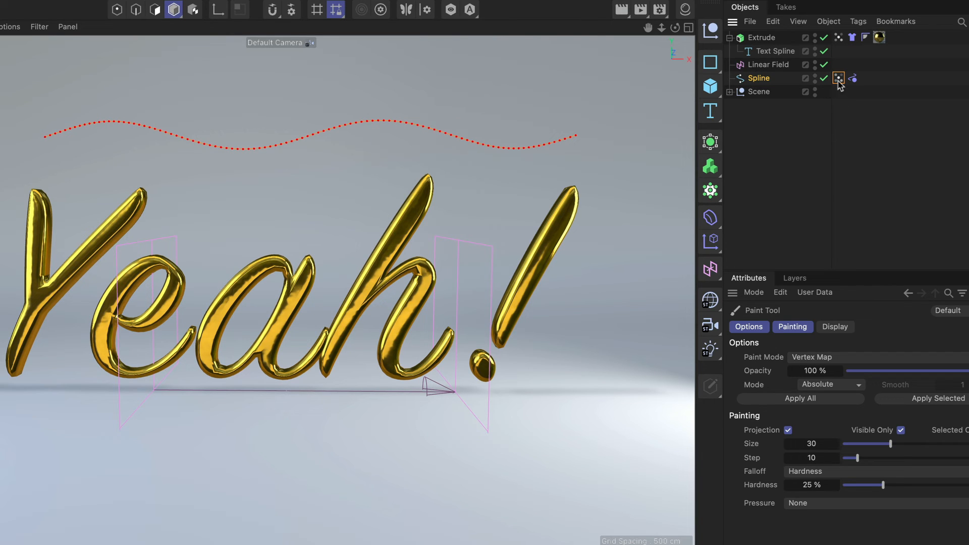
left_click(838, 77)
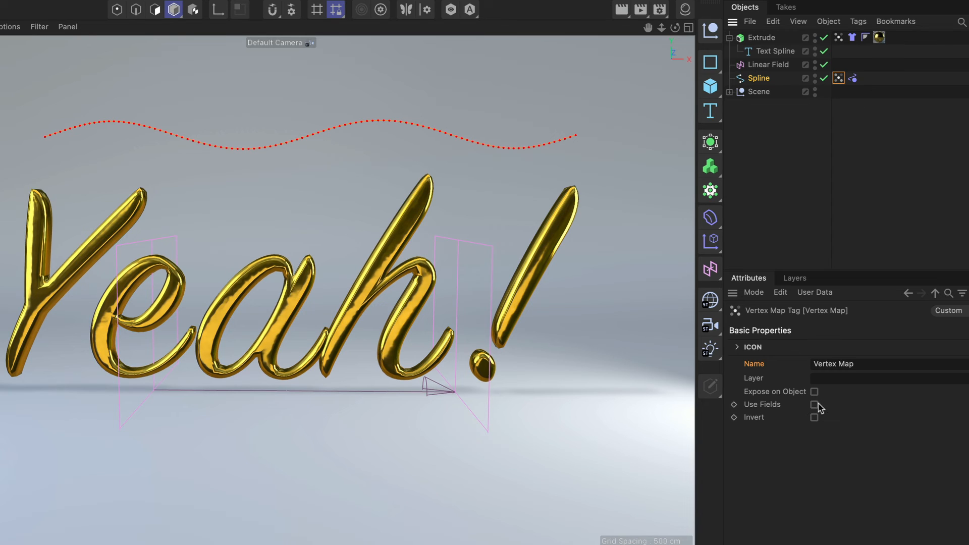
left_click(780, 326)
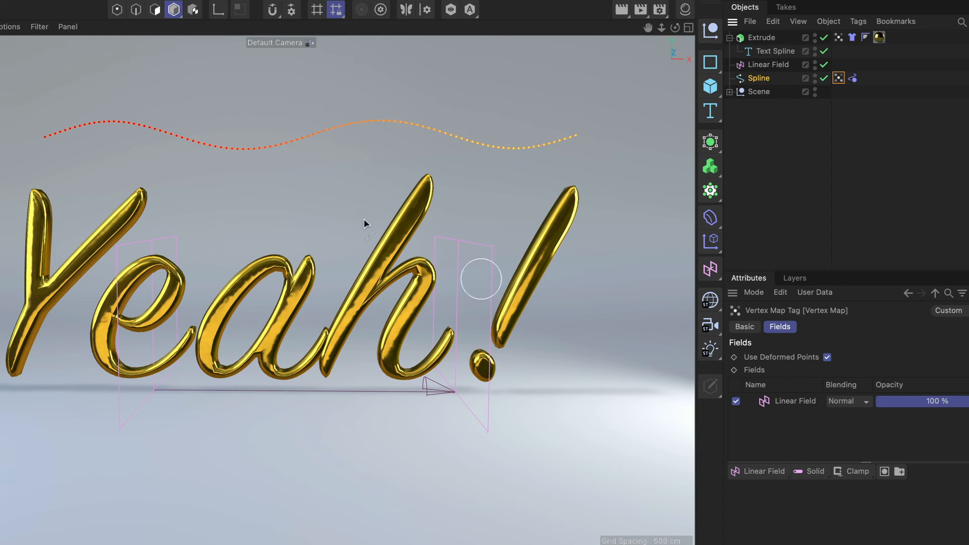
mouse_move(506, 144)
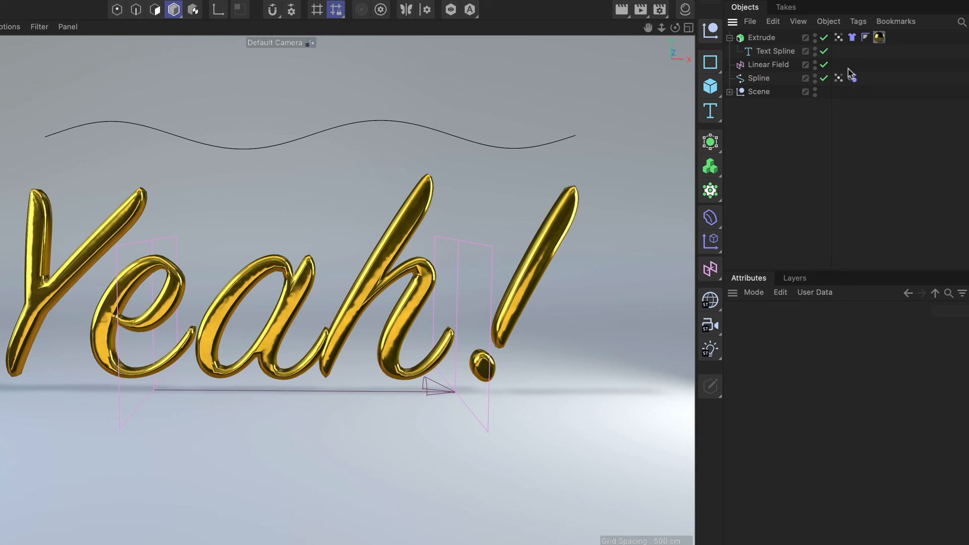
Enable With Force on the rope tag with the vertex map as Map, and play back.
left_click(852, 78)
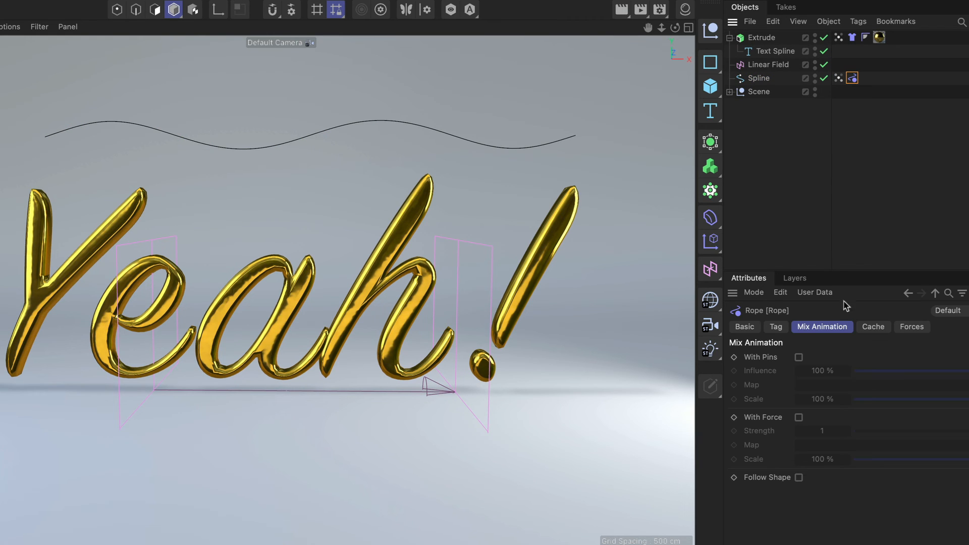
left_click(798, 418)
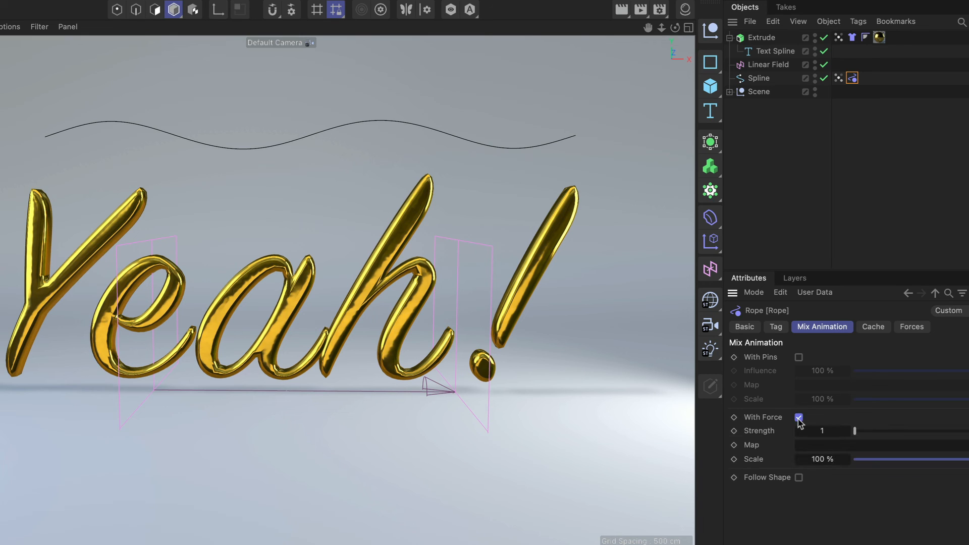
left_click(798, 416)
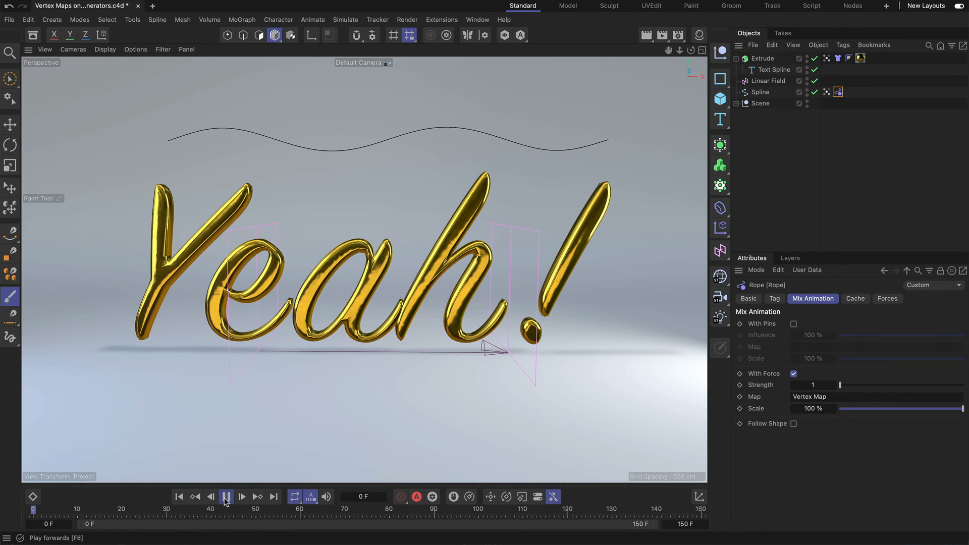
left_click(241, 496)
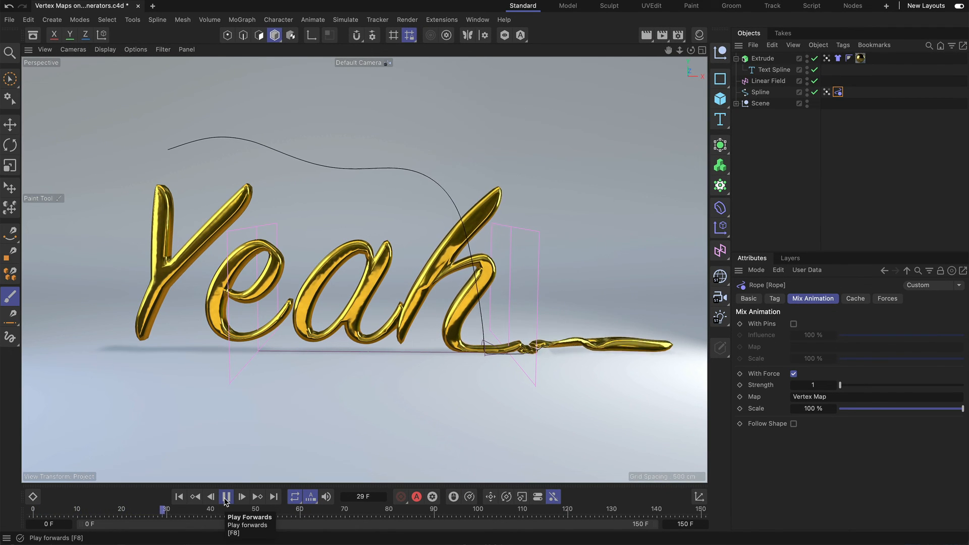
left_click(225, 496)
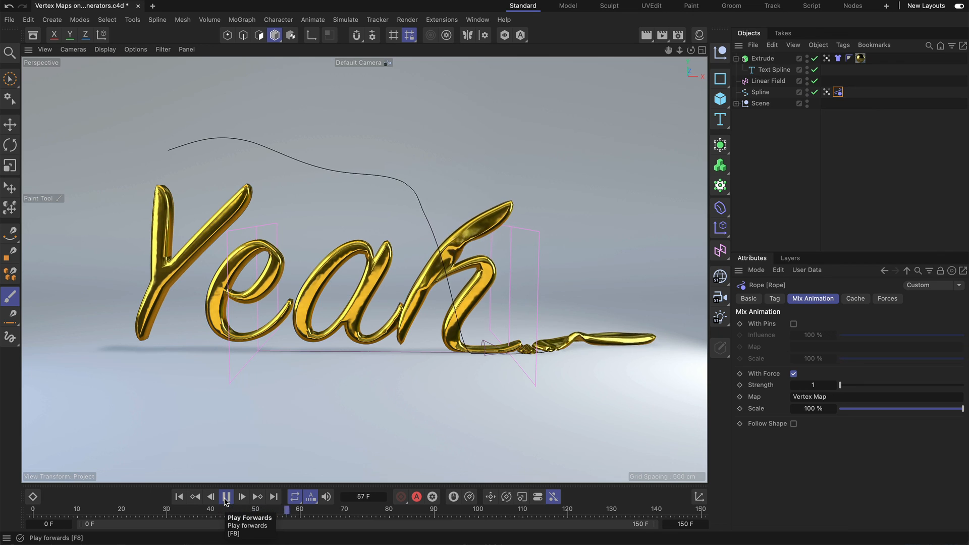
left_click(226, 496)
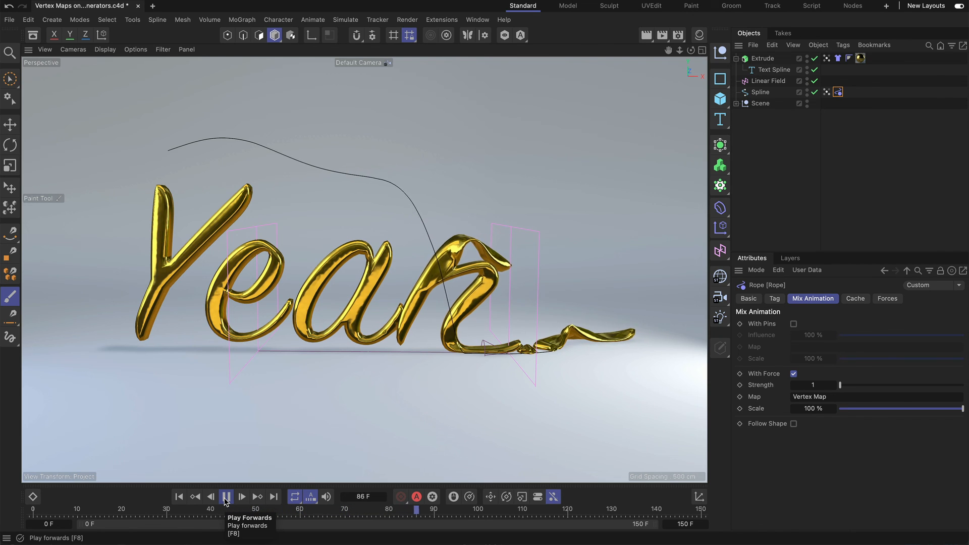
left_click(242, 496)
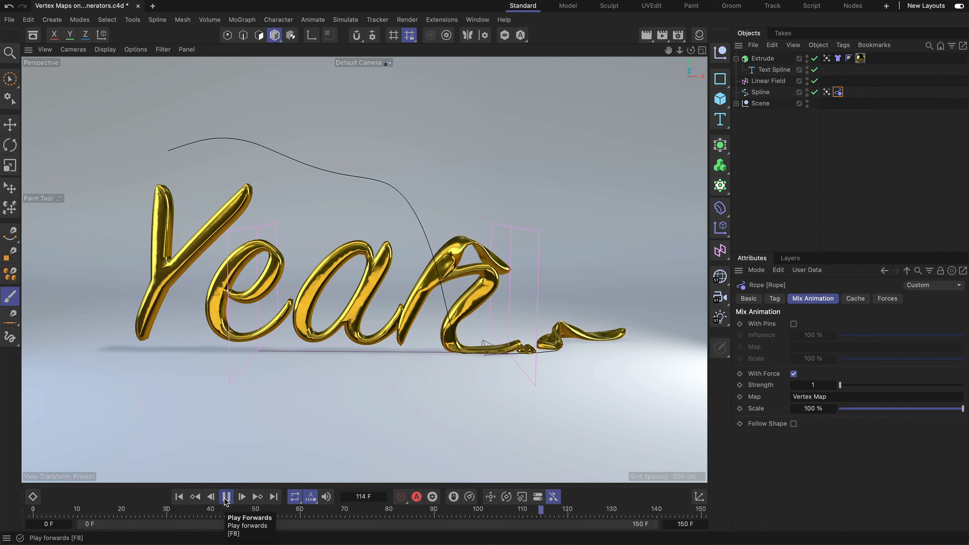